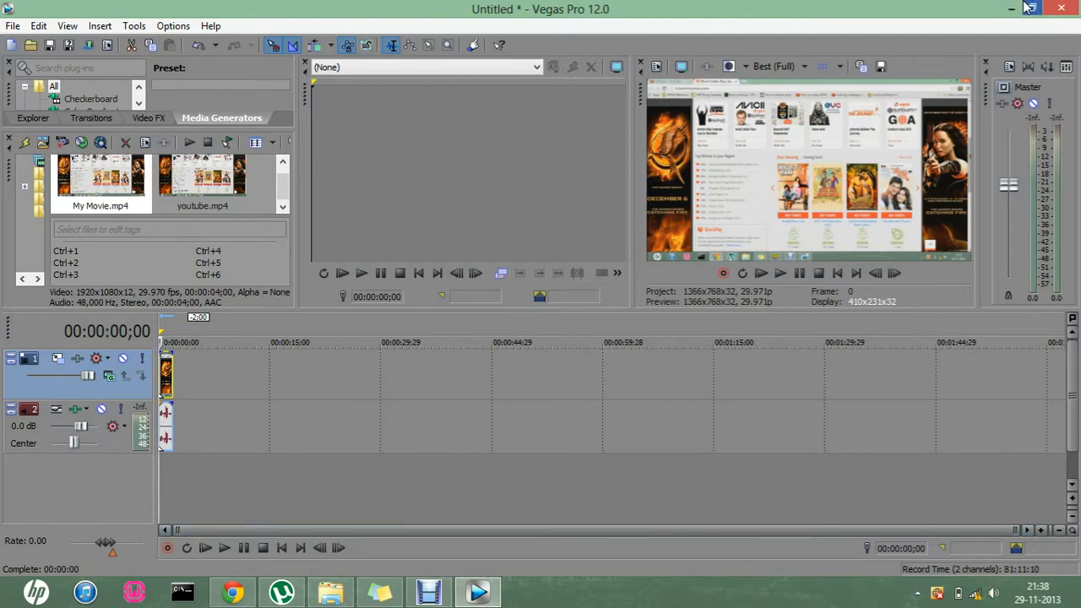
- Minimize the Vegas Pro 12.0 window so the desktop is reachable
click(1011, 8)
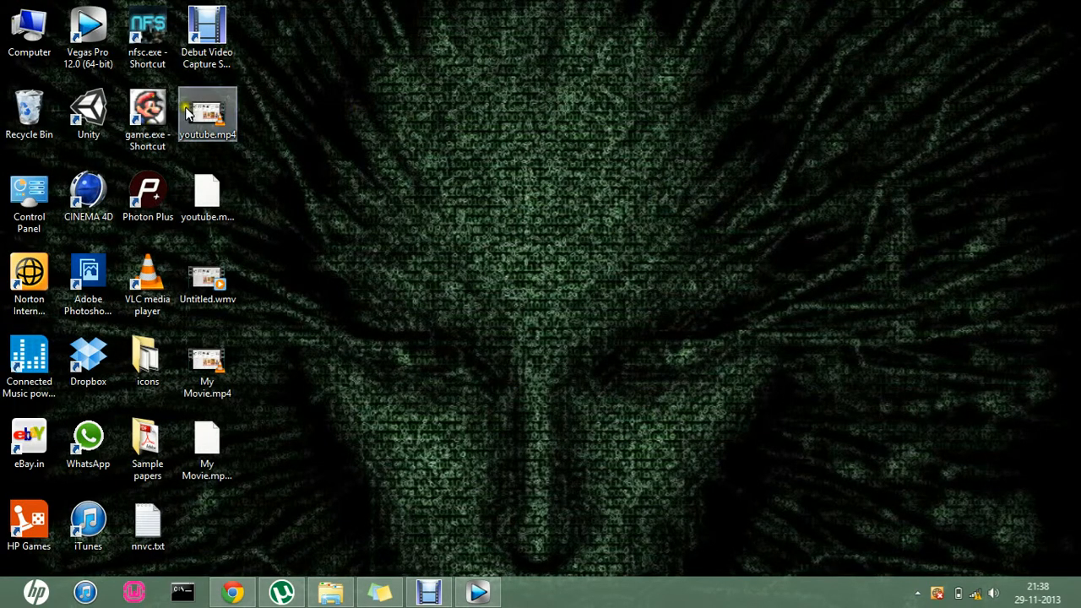
mouse_move(206, 115)
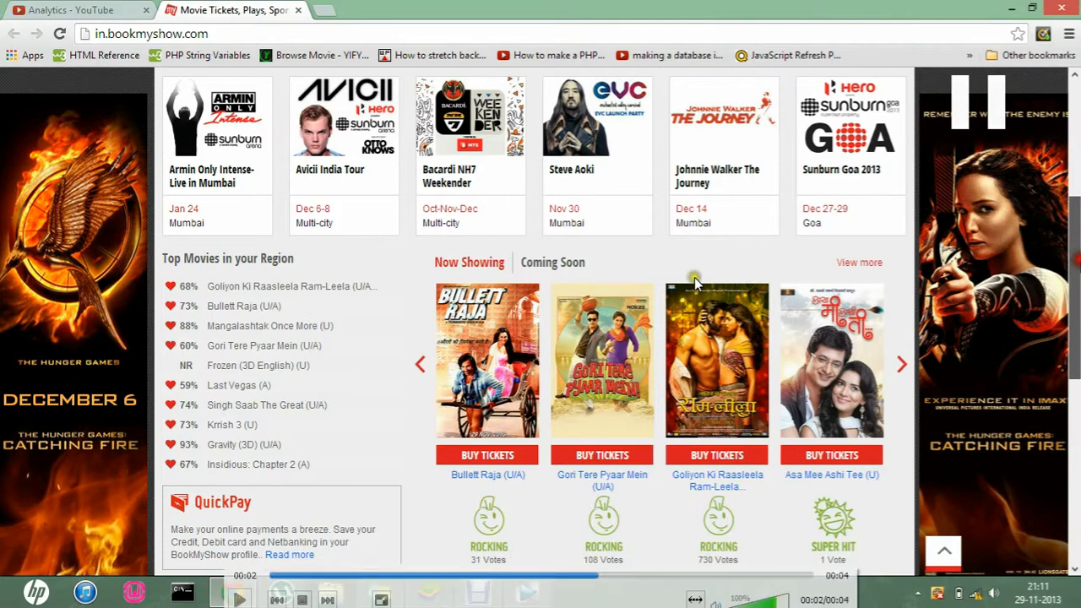
- Scroll through the movie-tickets page recording as it plays in Windows Media Player
scroll(down, 3)
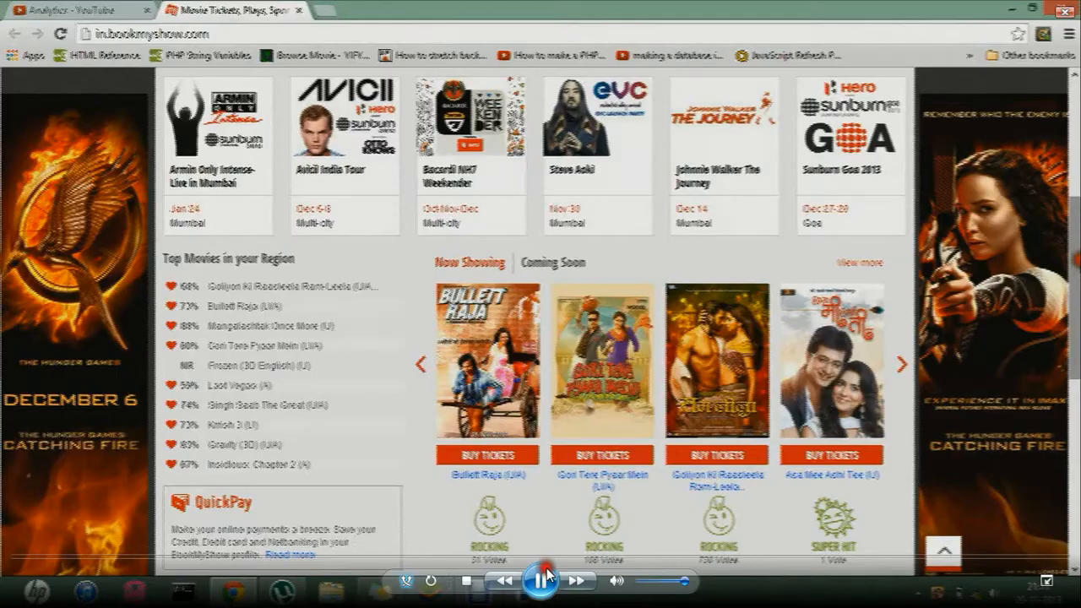
scroll(down, 3)
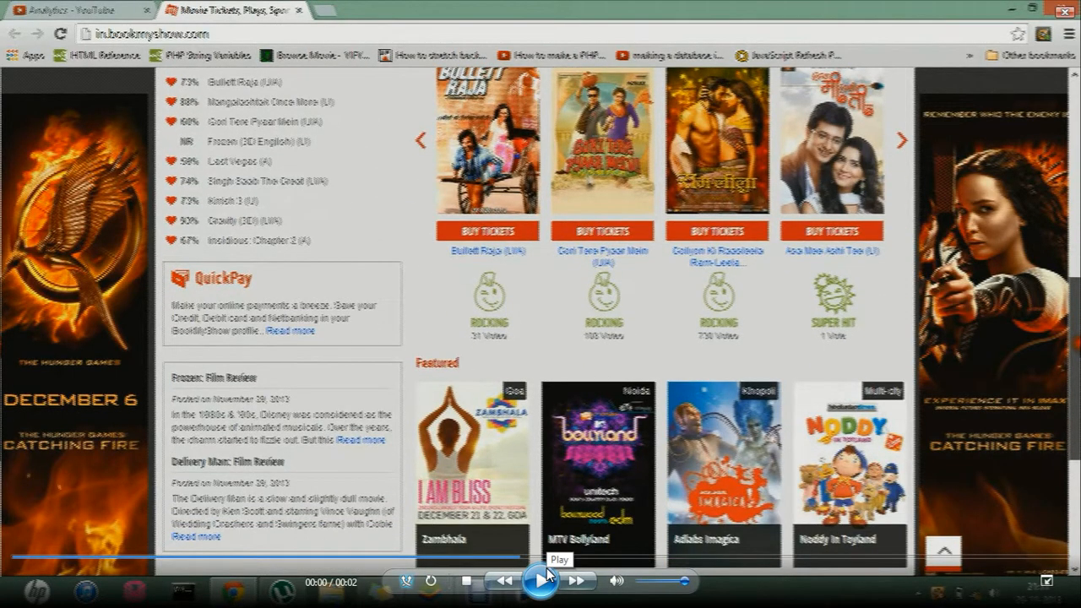
mouse_move(98, 166)
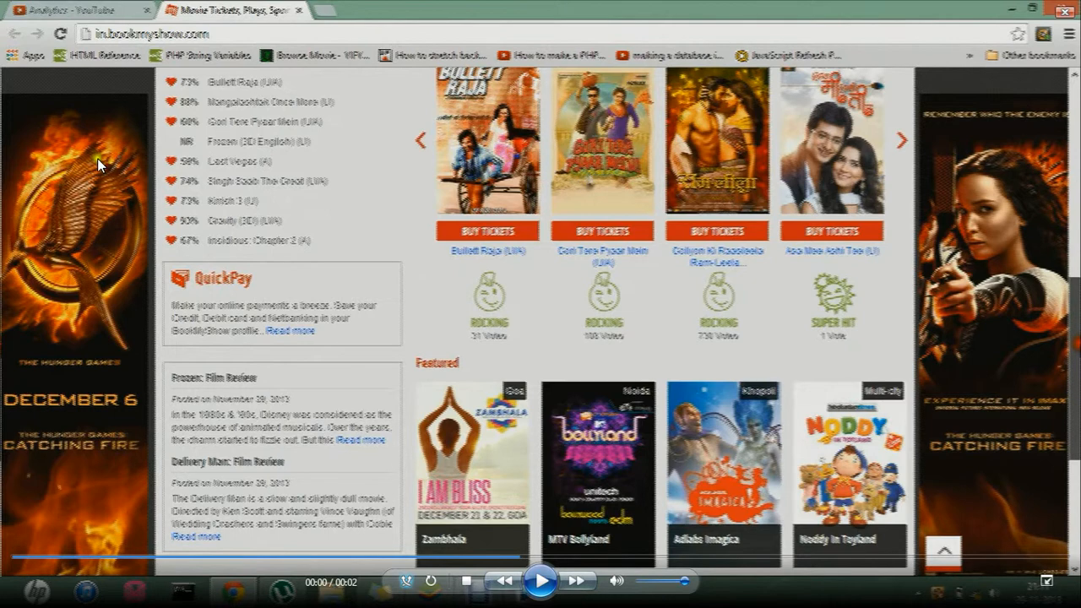
mouse_move(212, 193)
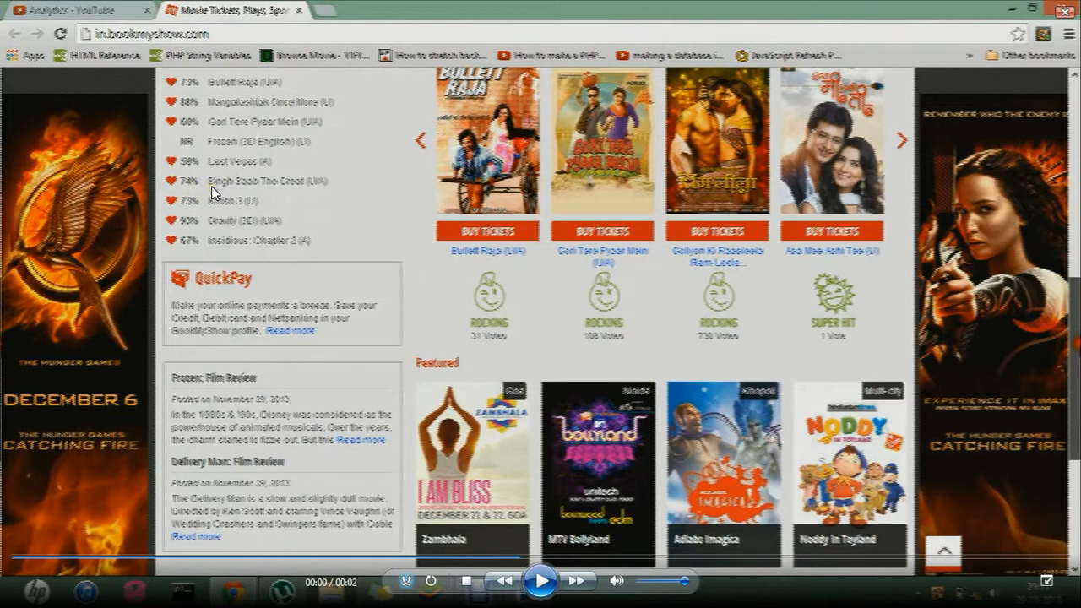
mouse_move(230, 183)
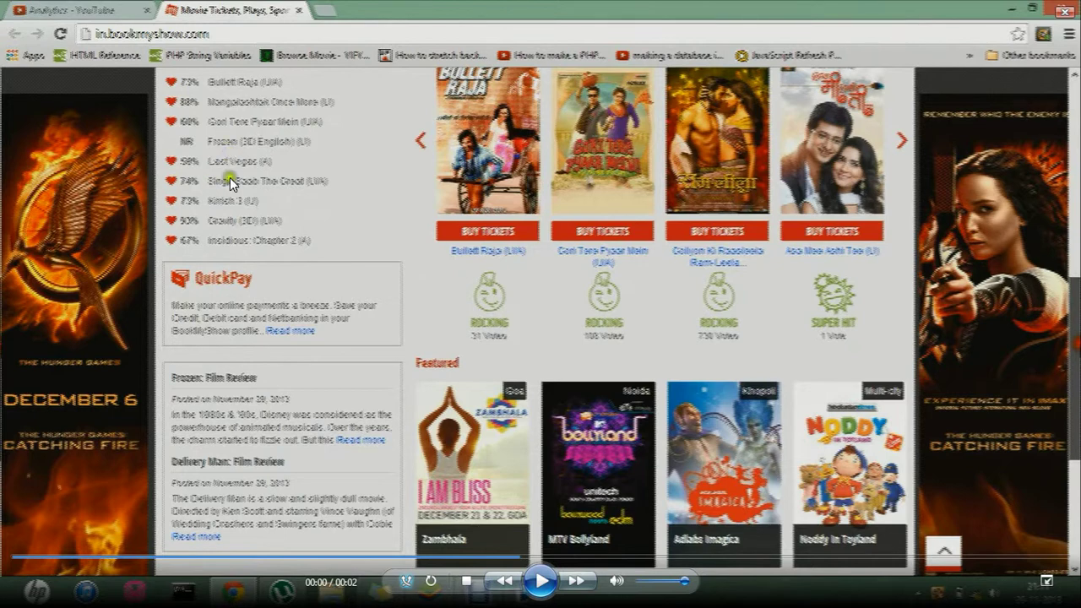
mouse_move(203, 189)
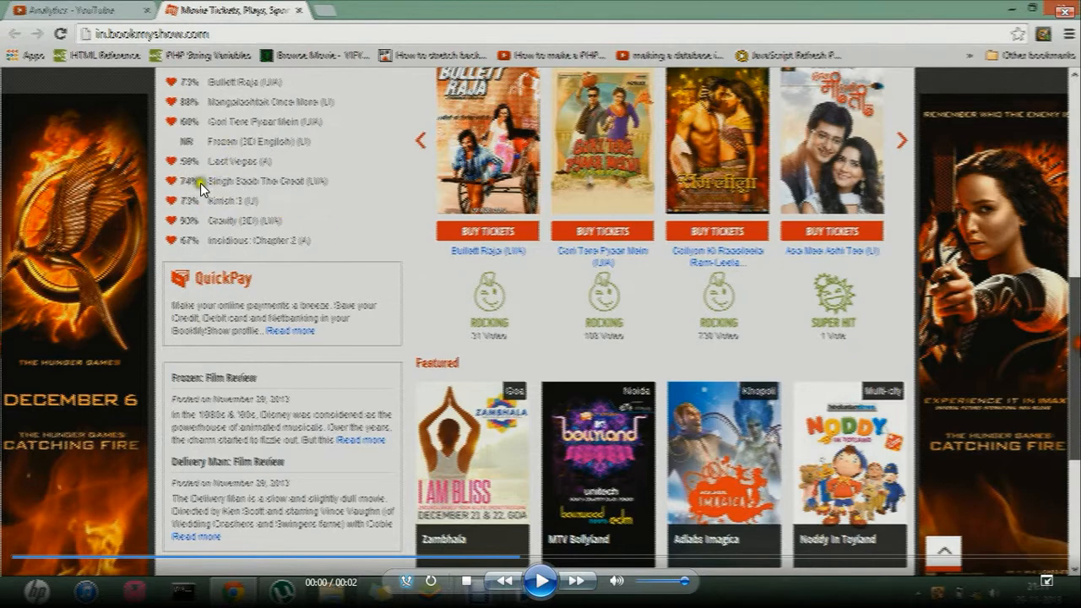
mouse_move(186, 187)
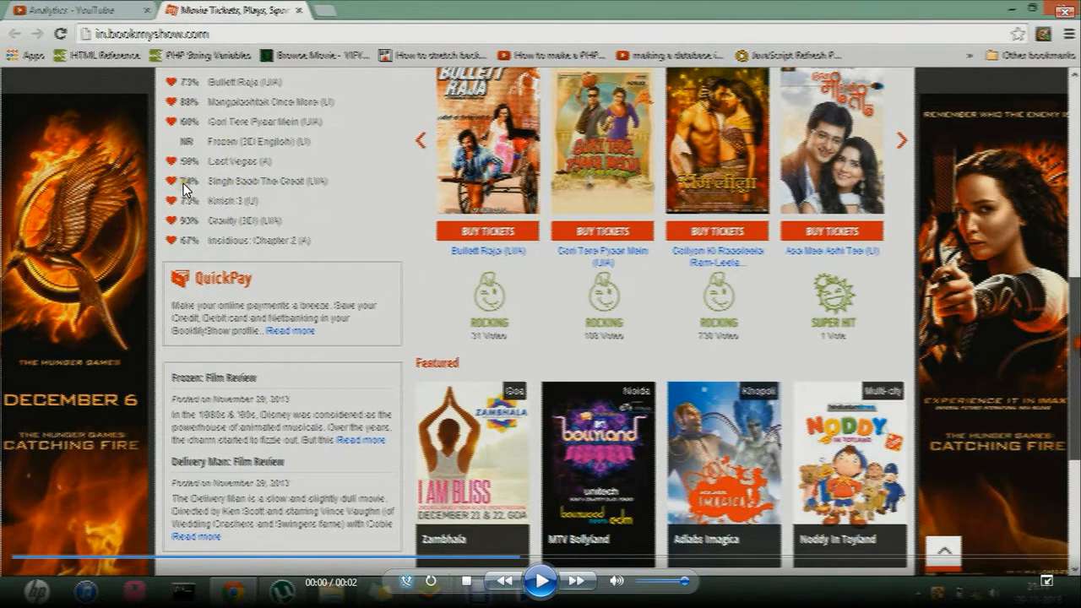
mouse_move(199, 189)
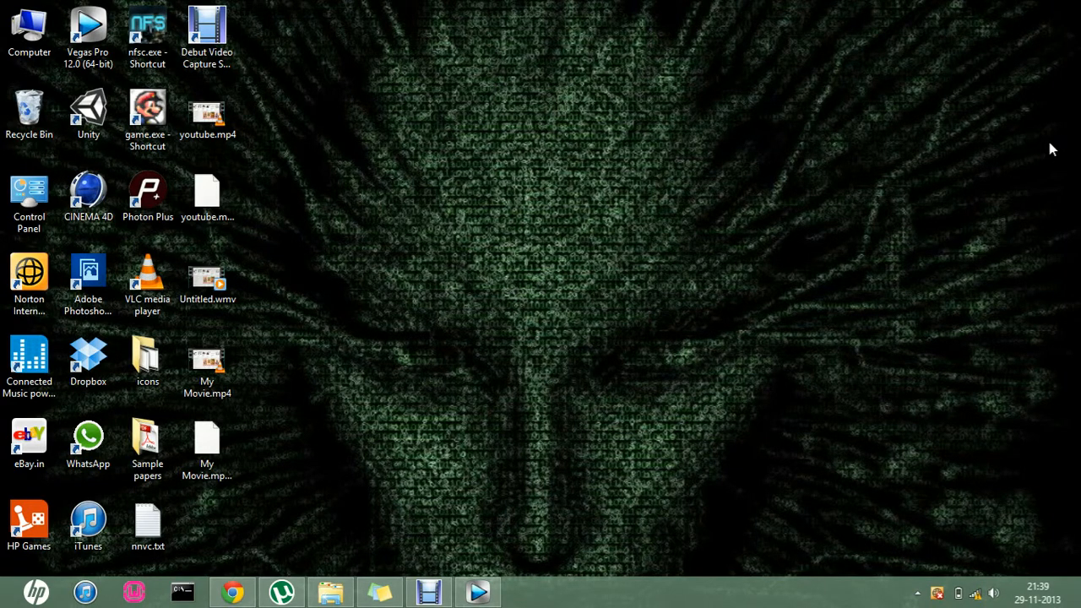
mouse_move(661, 235)
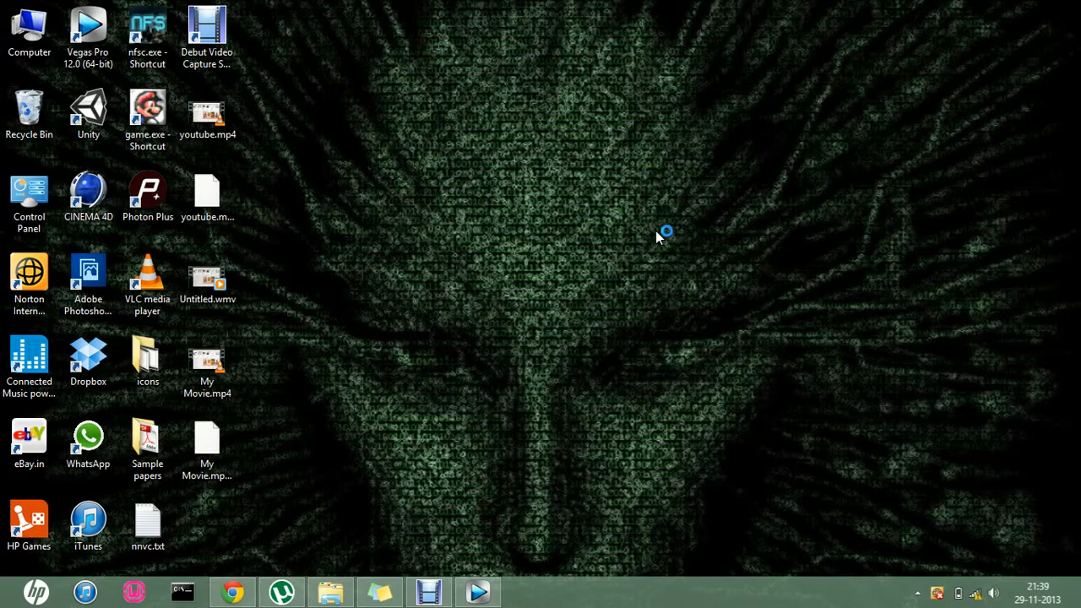
mouse_move(953, 7)
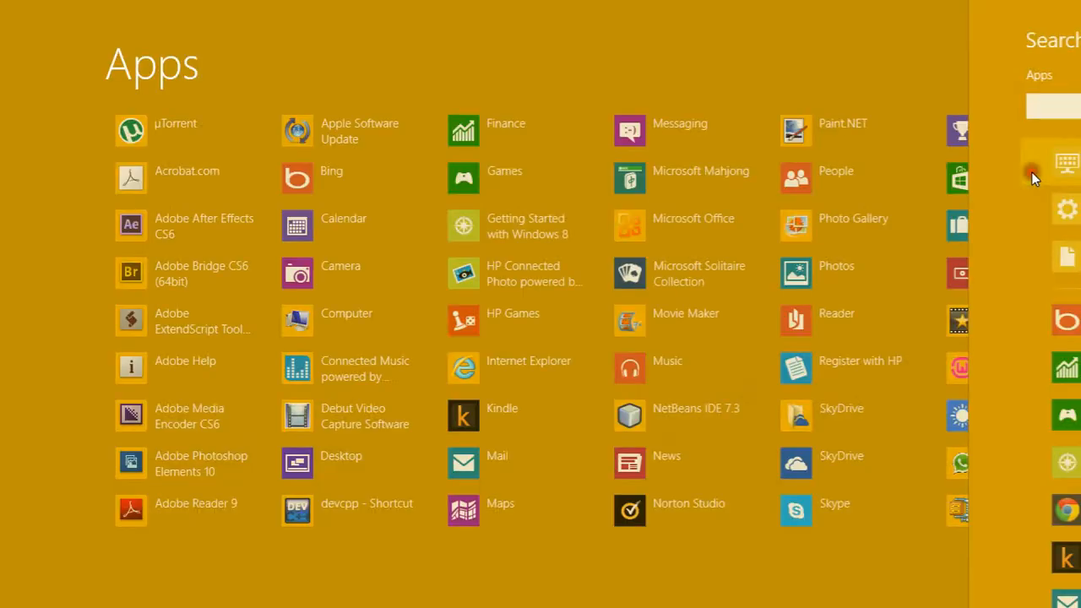
- Search the Start Apps screen for 'mov' to launch Movie Maker
text(mov)
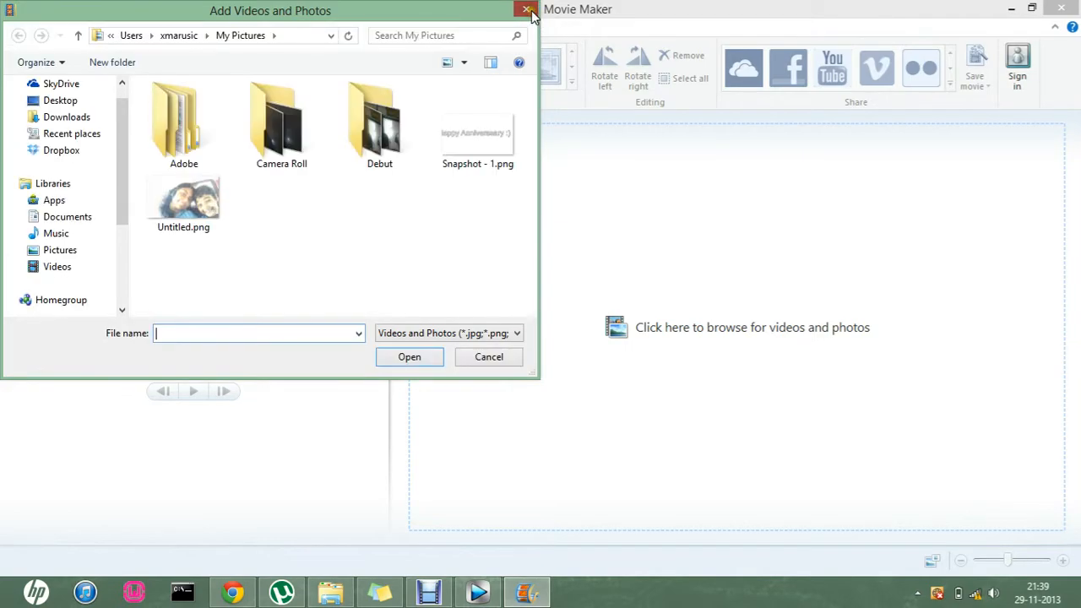
- Dismiss the Add Videos dialog and preview the 4.50-second youtube.mp4 clip on the storyboard
click(527, 10)
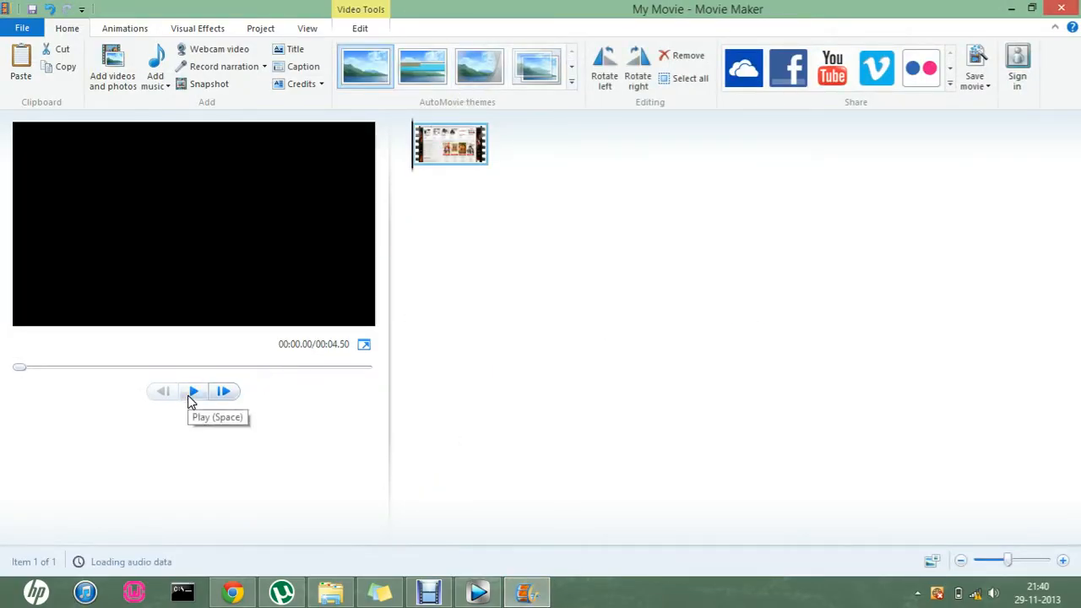
click(192, 392)
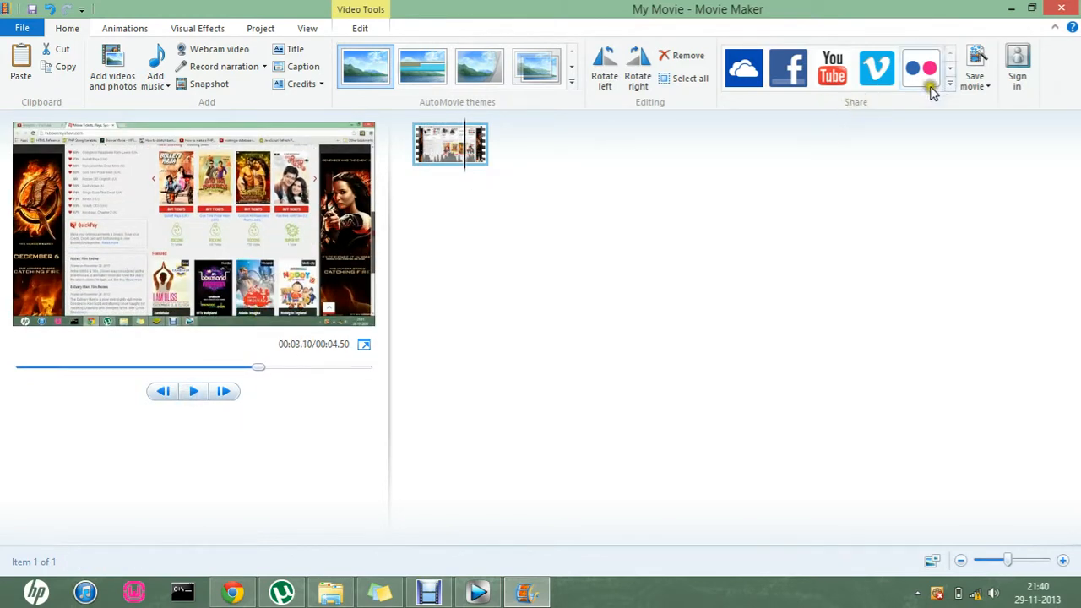
click(973, 64)
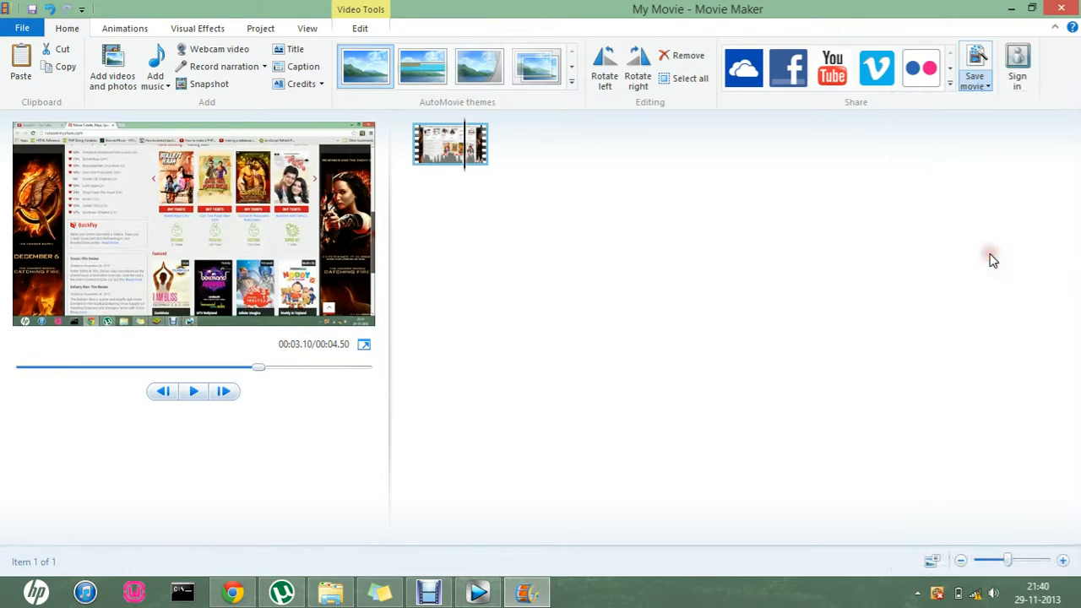
- Export the movie for high-definition display as My Movie.mp4
click(973, 59)
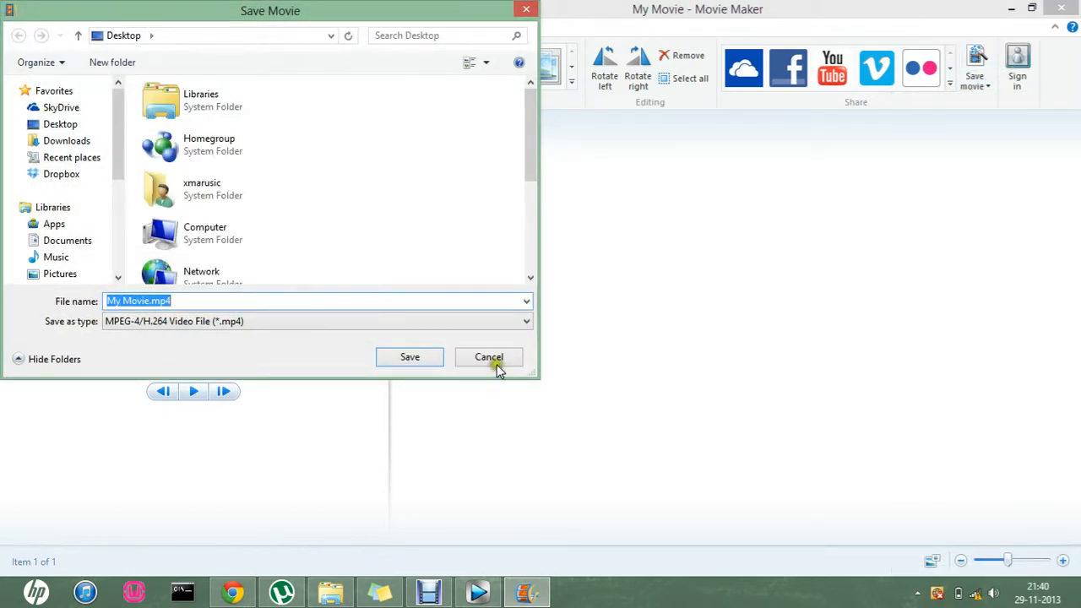
mouse_move(473, 356)
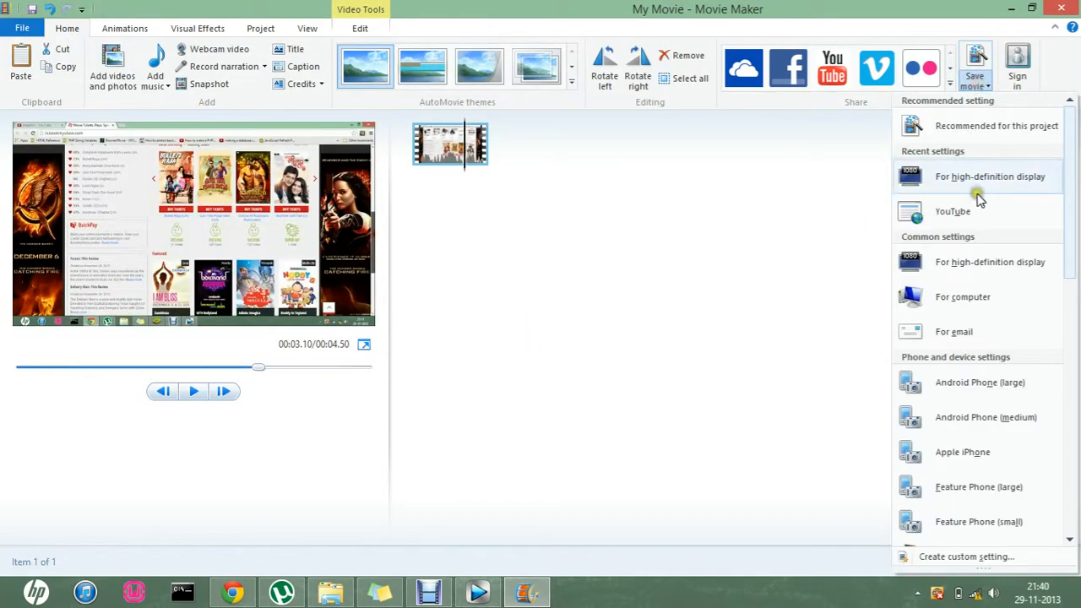
click(990, 177)
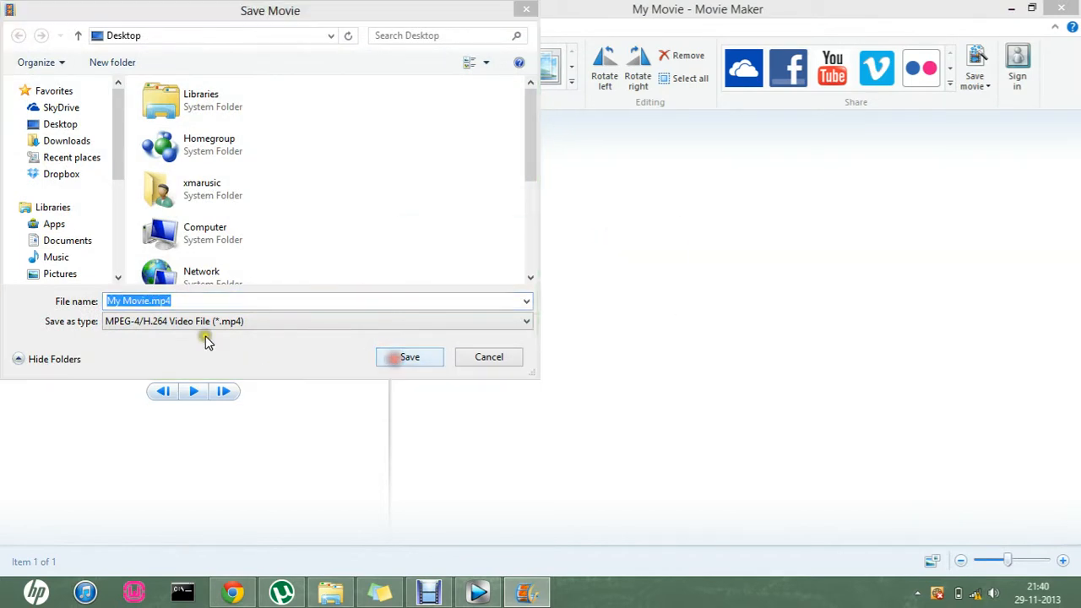
click(409, 356)
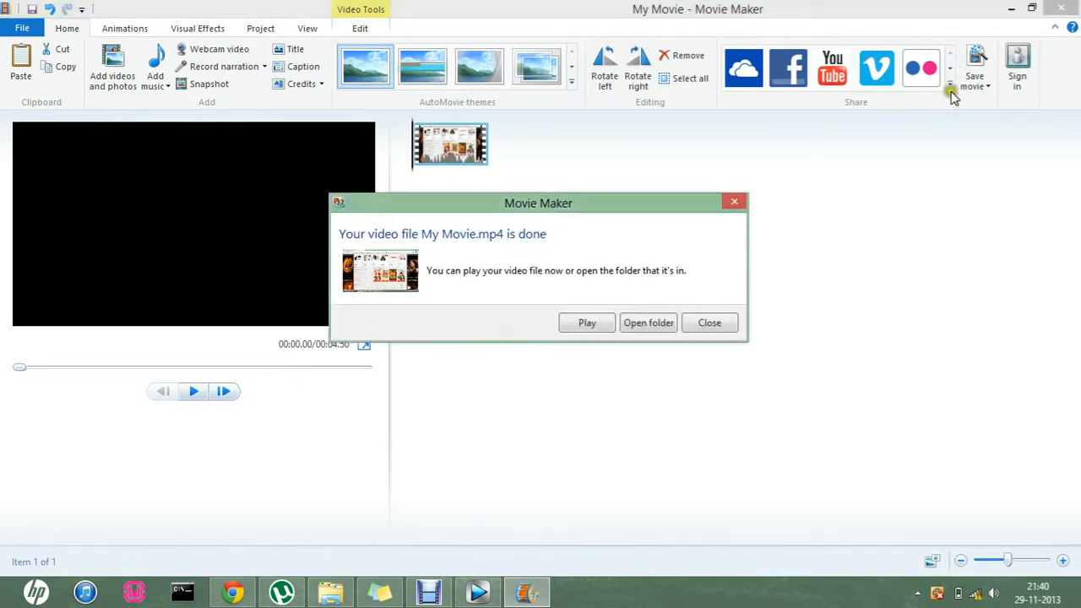
- Dismiss the export-done message and exit Movie Maker without saving project changes
click(709, 323)
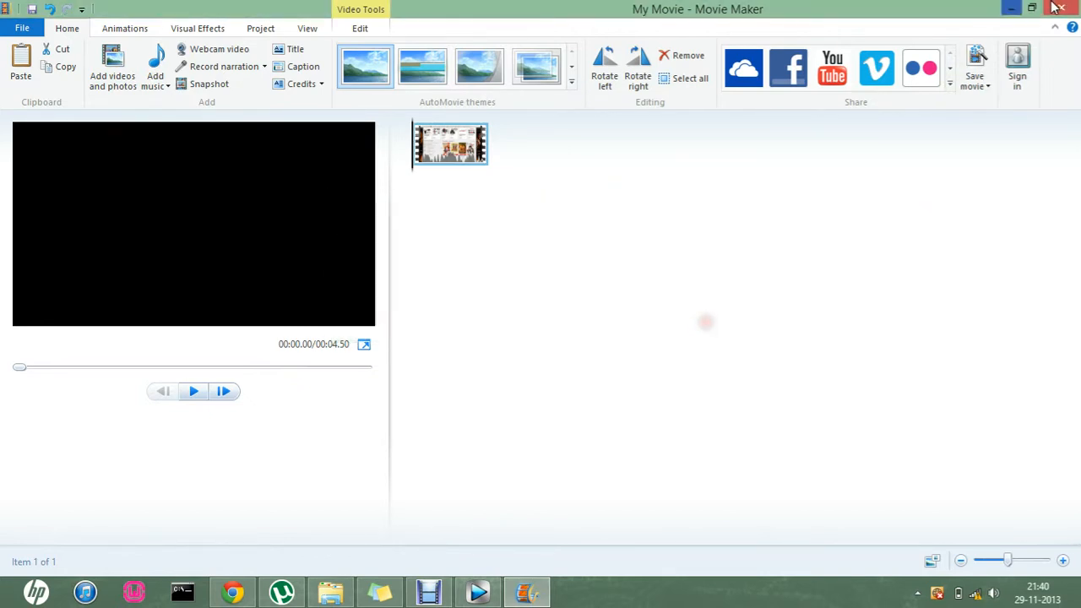
click(1061, 8)
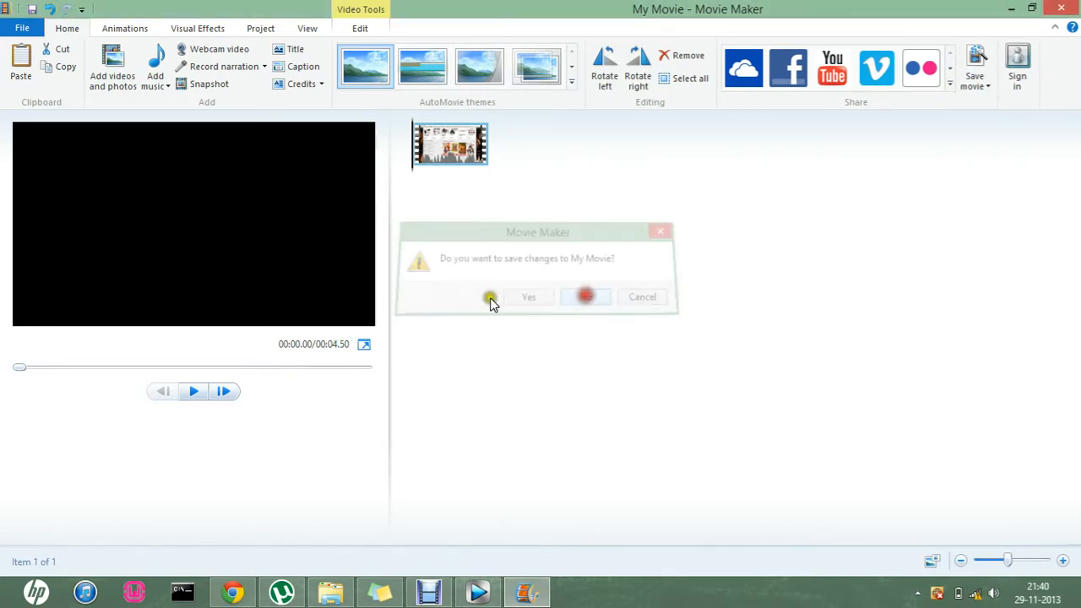
click(584, 297)
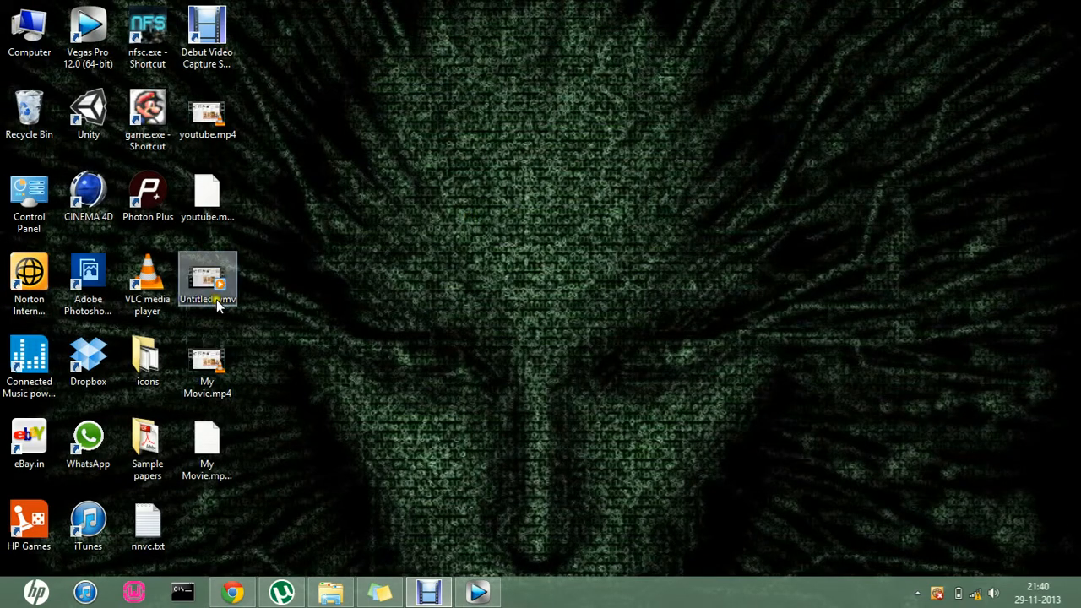
mouse_move(243, 372)
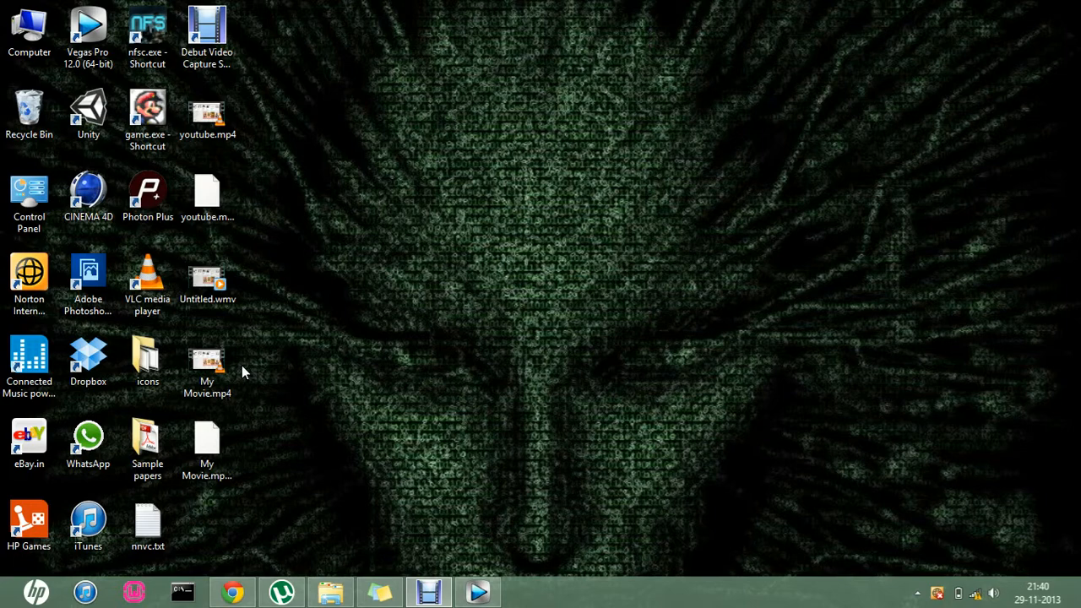
mouse_move(476, 591)
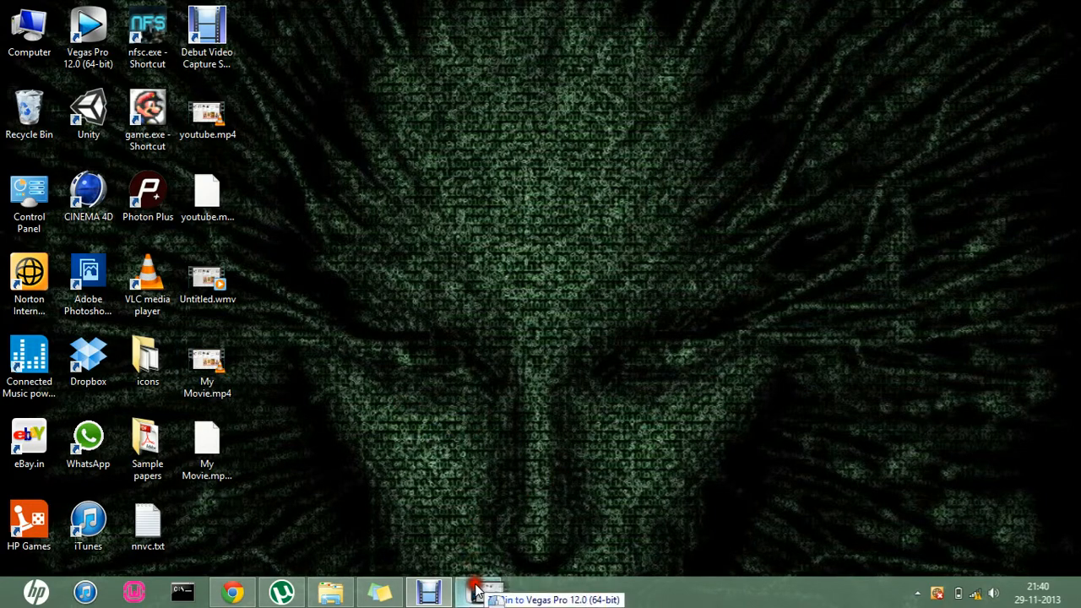
- Restore the Vegas Pro project window from the taskbar
click(477, 591)
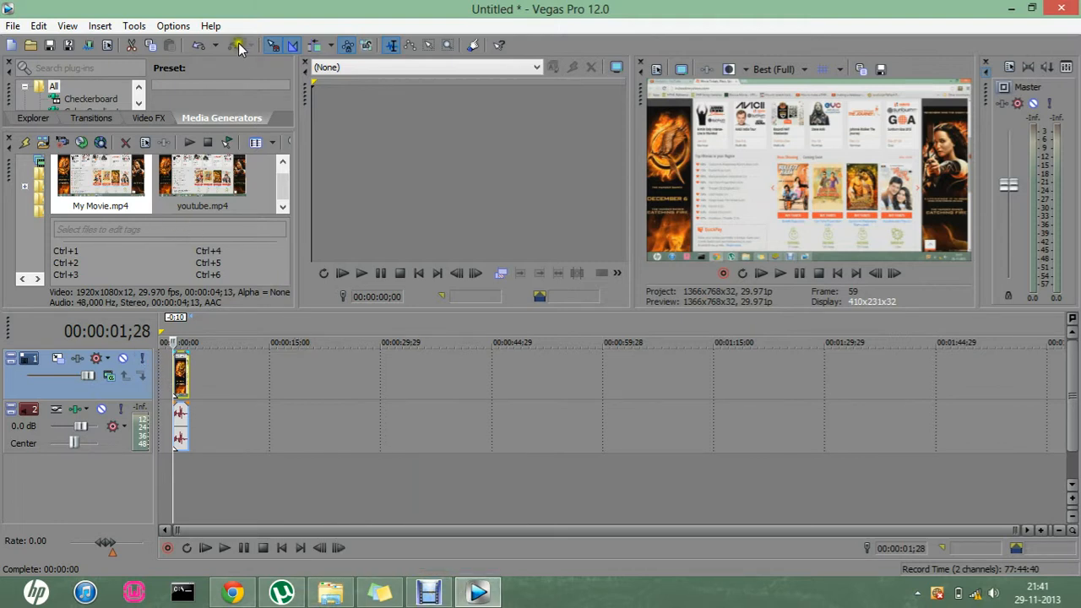
- Render the project as 8 Mbps HD 1080-30p to Untitled.wmv, overwriting the existing file
click(37, 26)
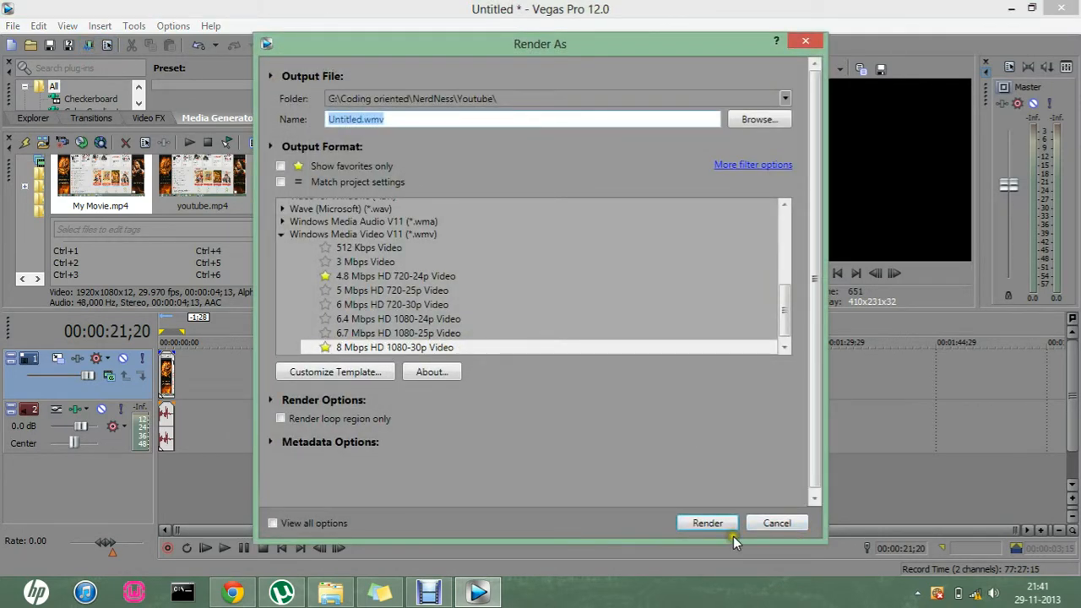
click(706, 523)
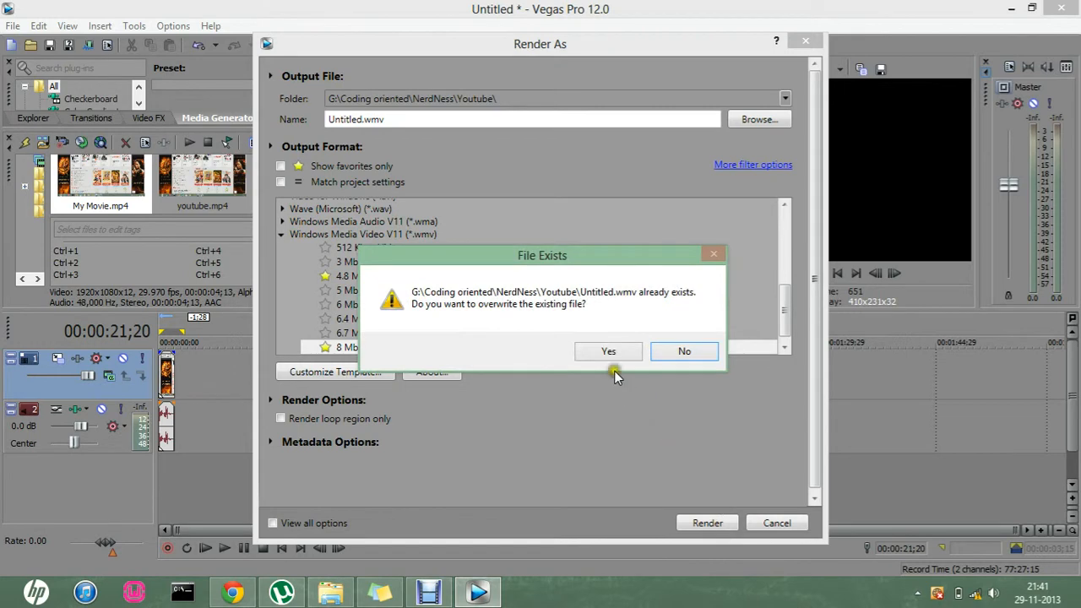
click(608, 351)
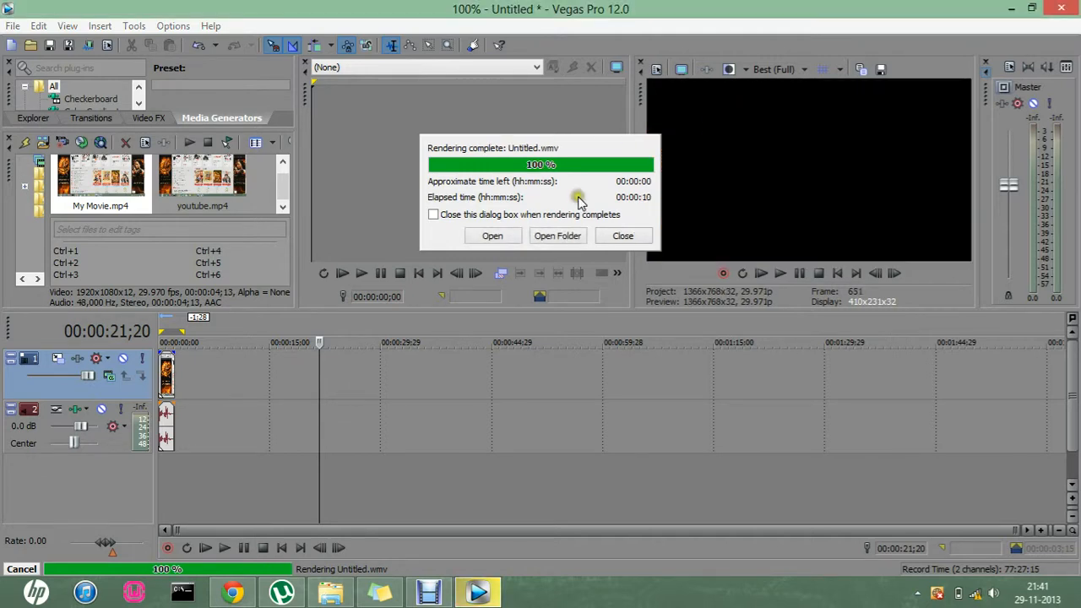
- Play the rendered Untitled.wmv from the Youtube folder in Windows Media Player, then close playback
click(557, 236)
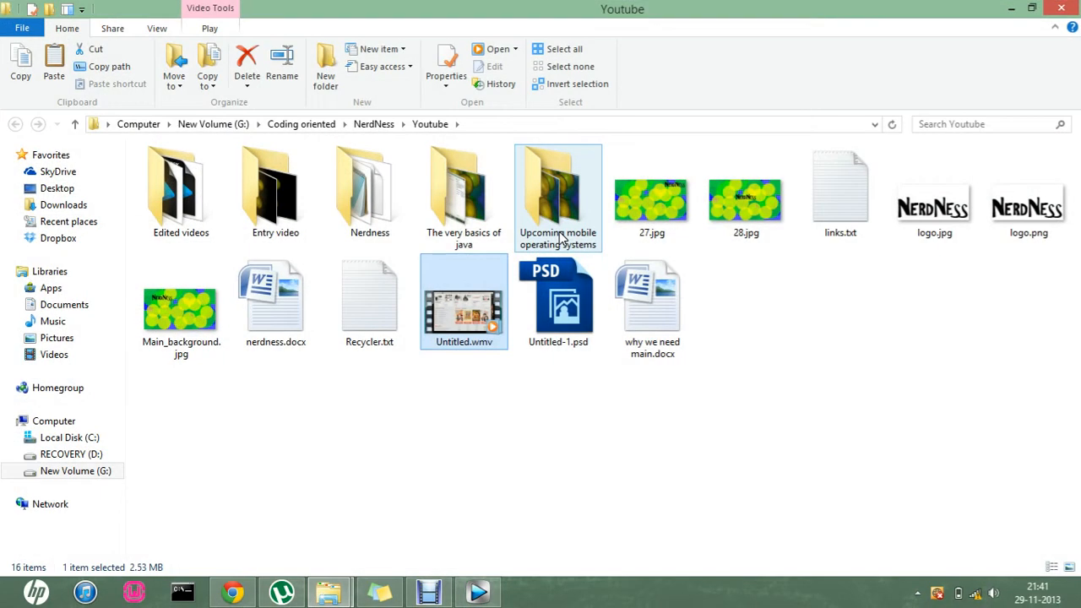
double_click(462, 301)
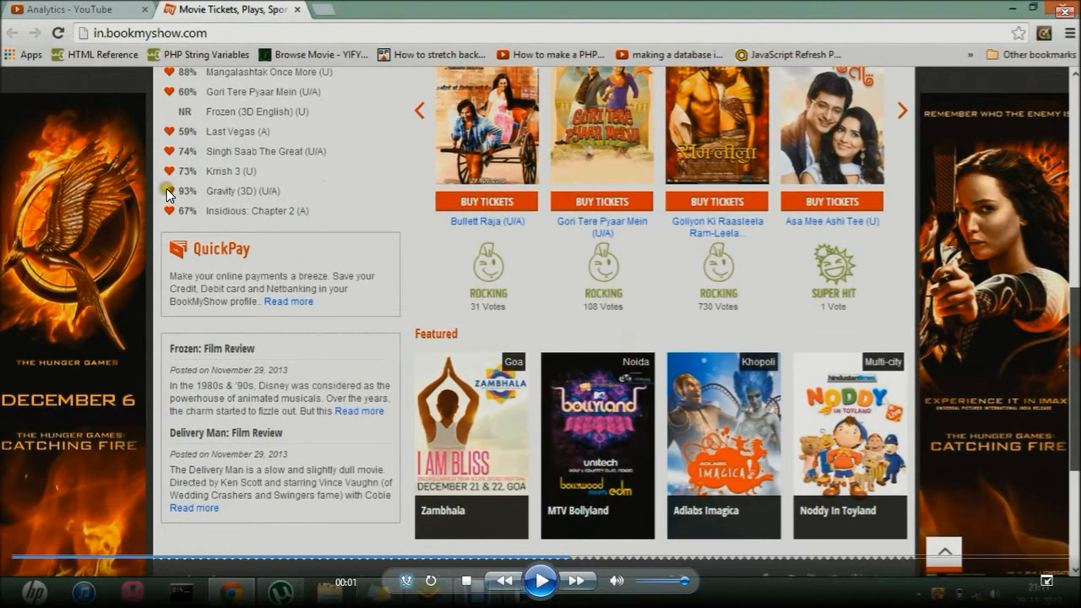
mouse_move(219, 220)
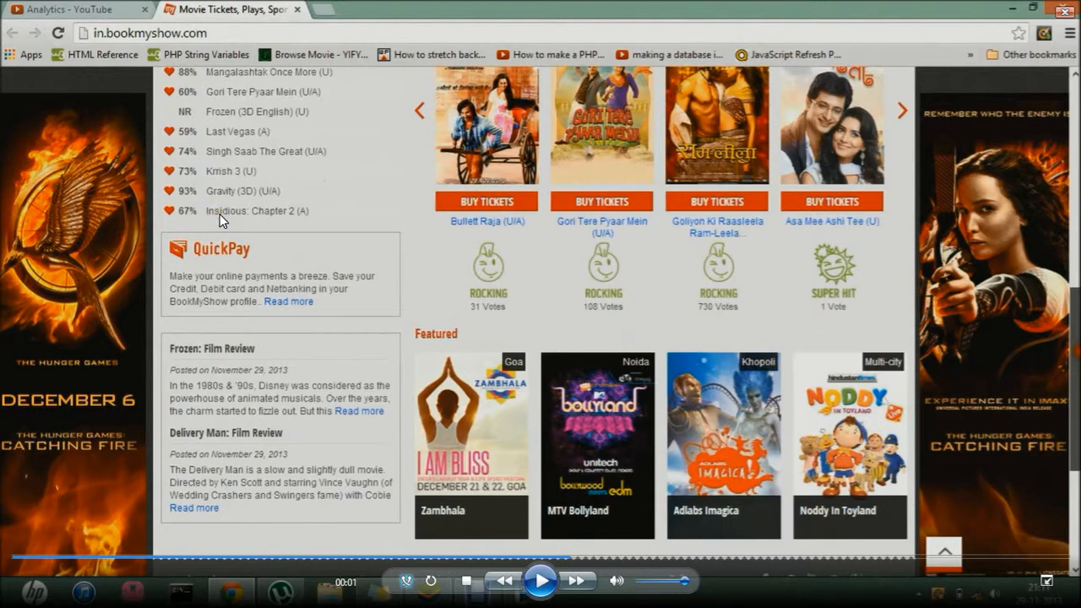
mouse_move(257, 219)
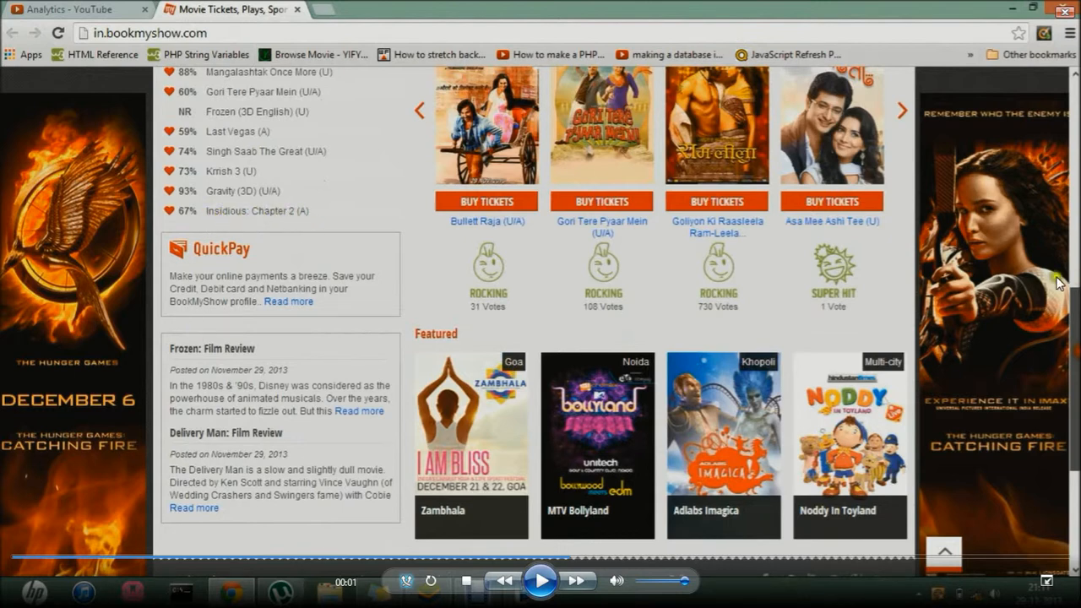
mouse_move(737, 301)
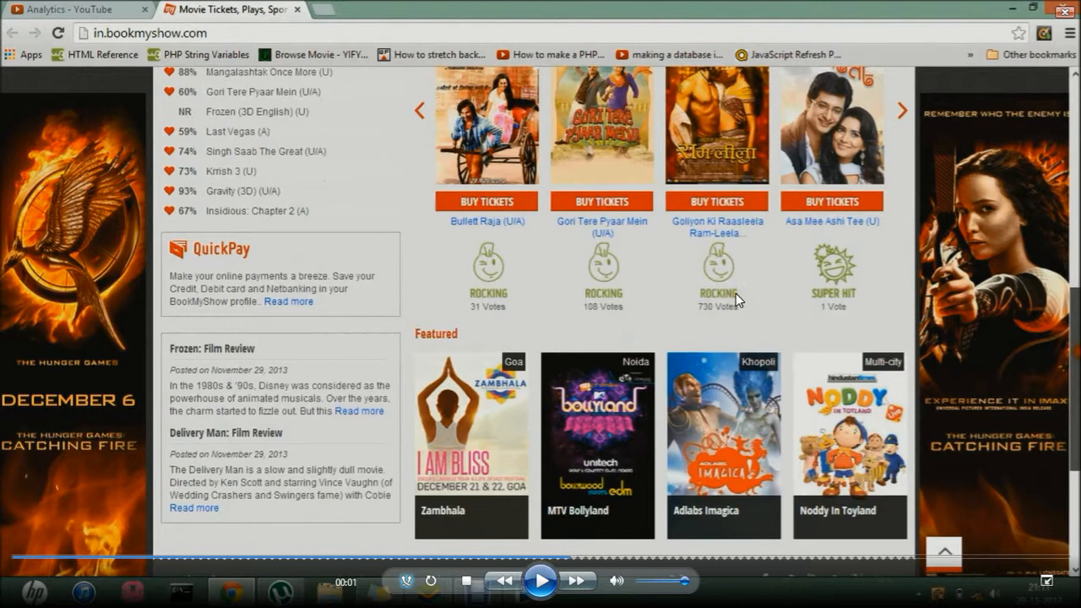
mouse_move(598, 245)
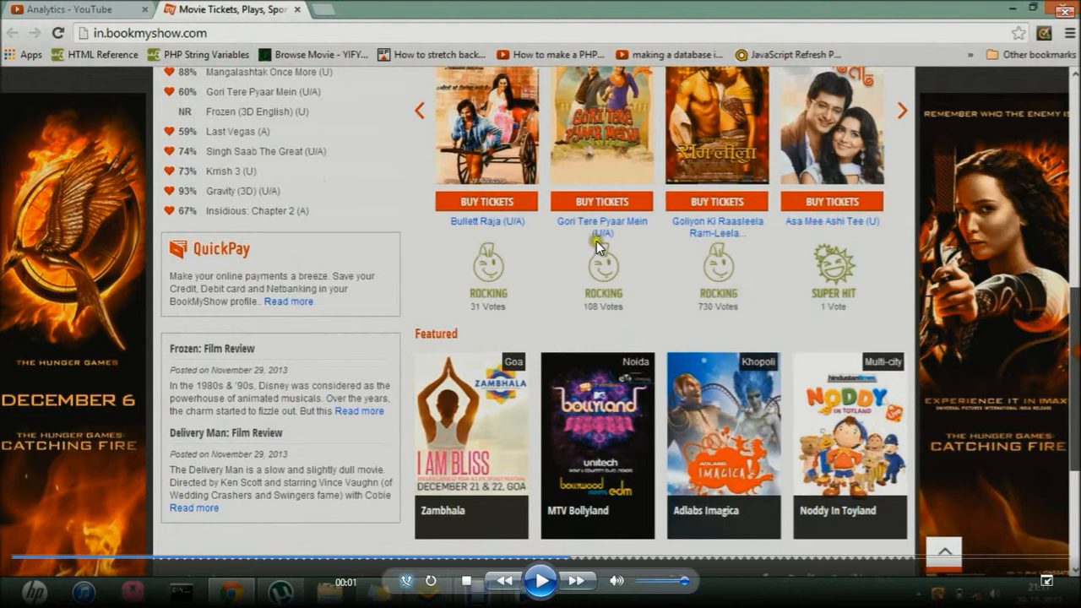
click(328, 591)
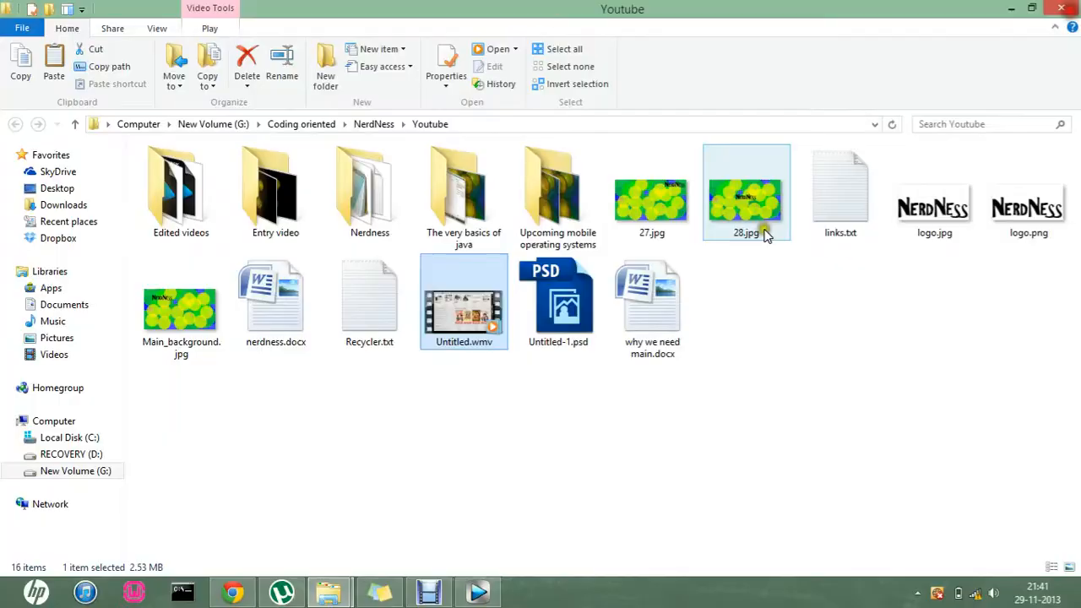
- Close the Youtube folder window and minimize Vegas Pro to show the desktop
click(683, 394)
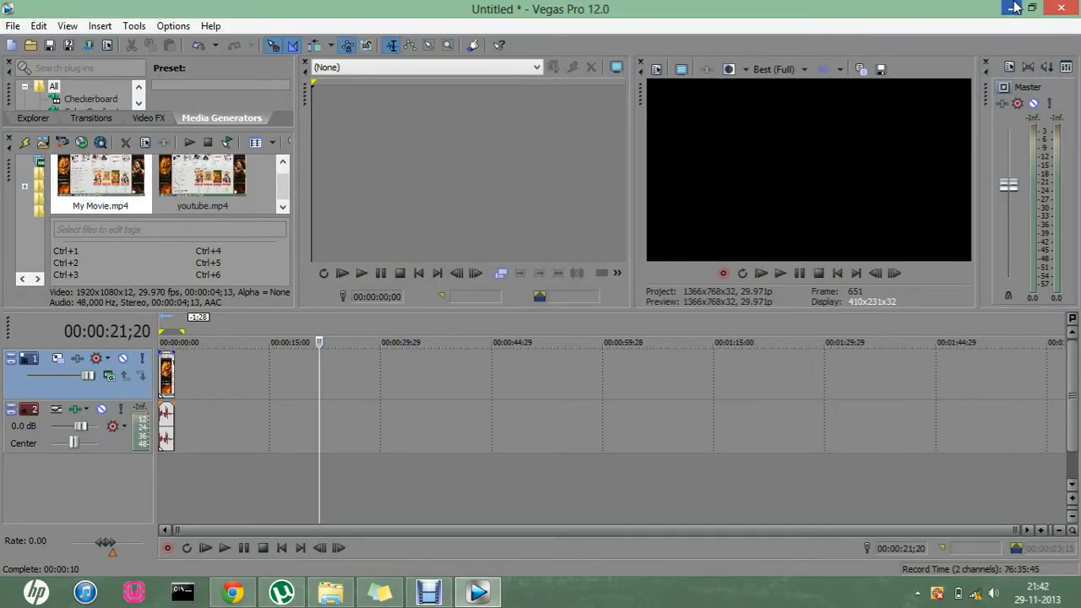
mouse_move(1015, 8)
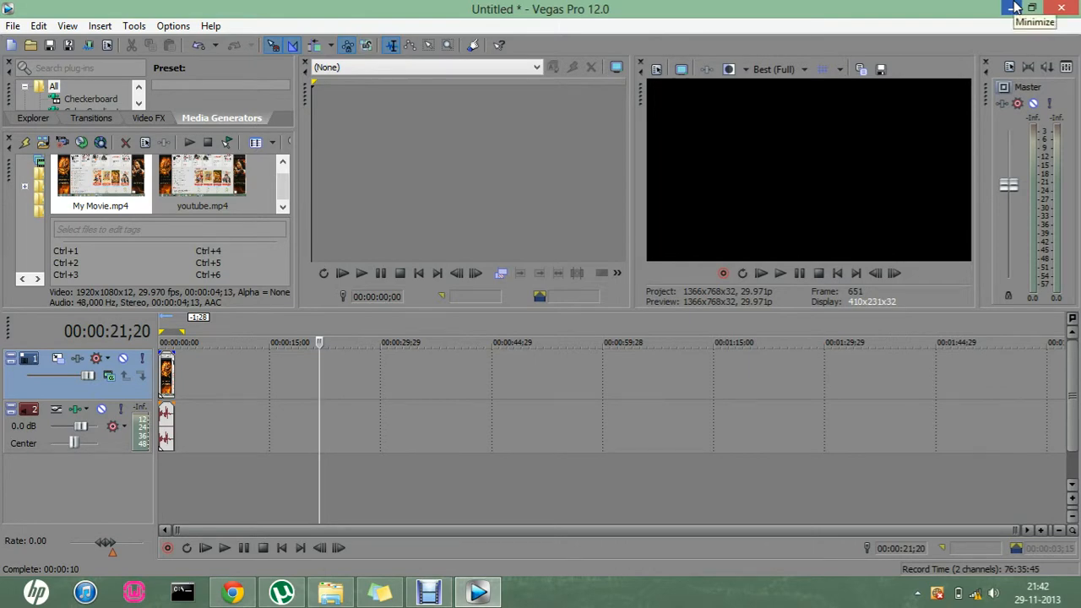
click(1014, 8)
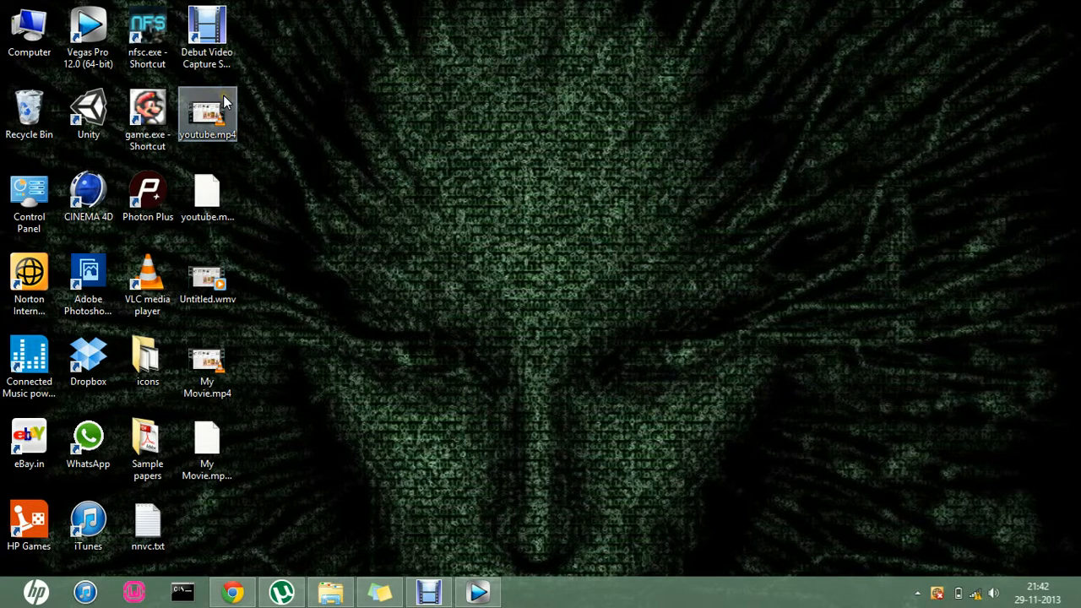
mouse_move(262, 244)
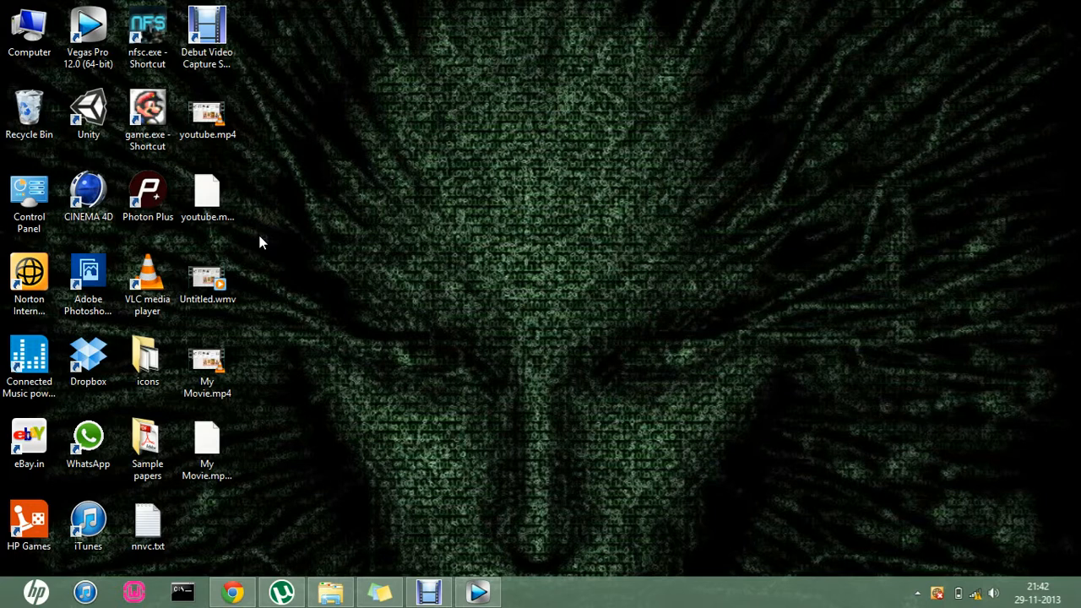
mouse_move(245, 416)
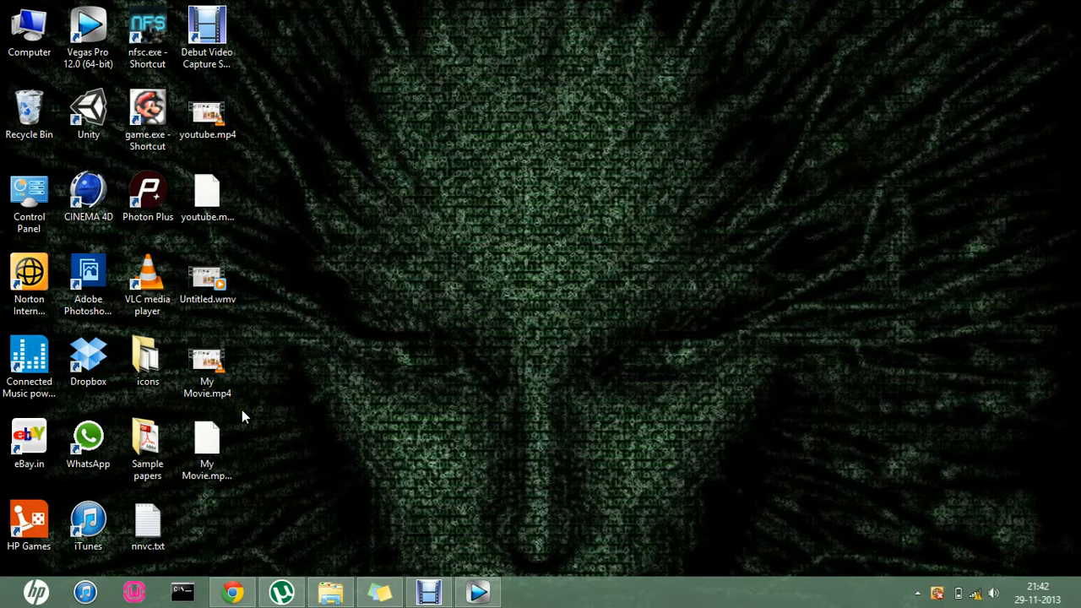
mouse_move(294, 346)
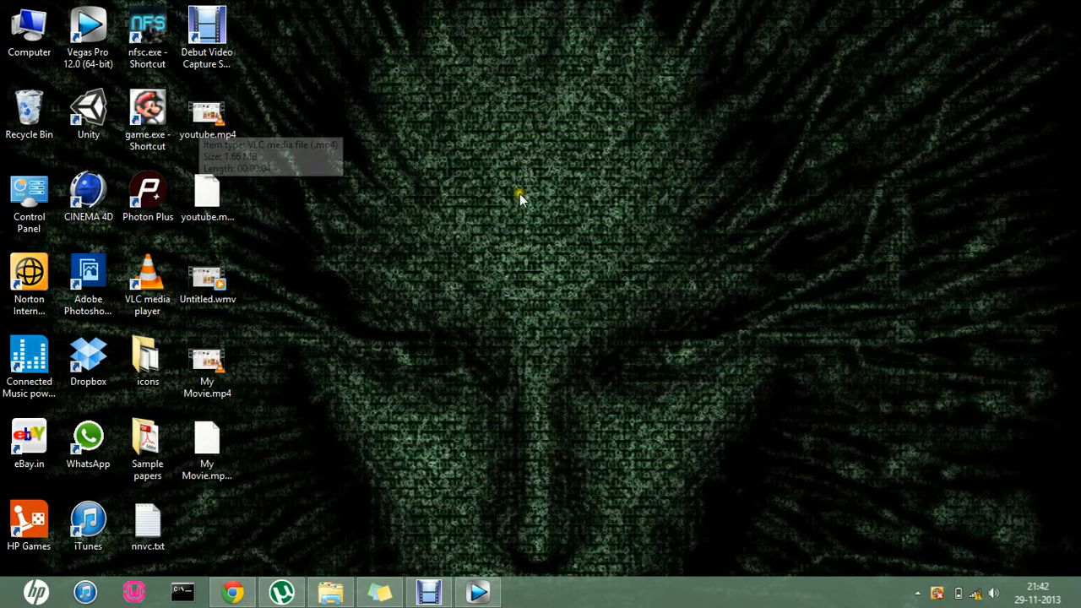
mouse_move(549, 439)
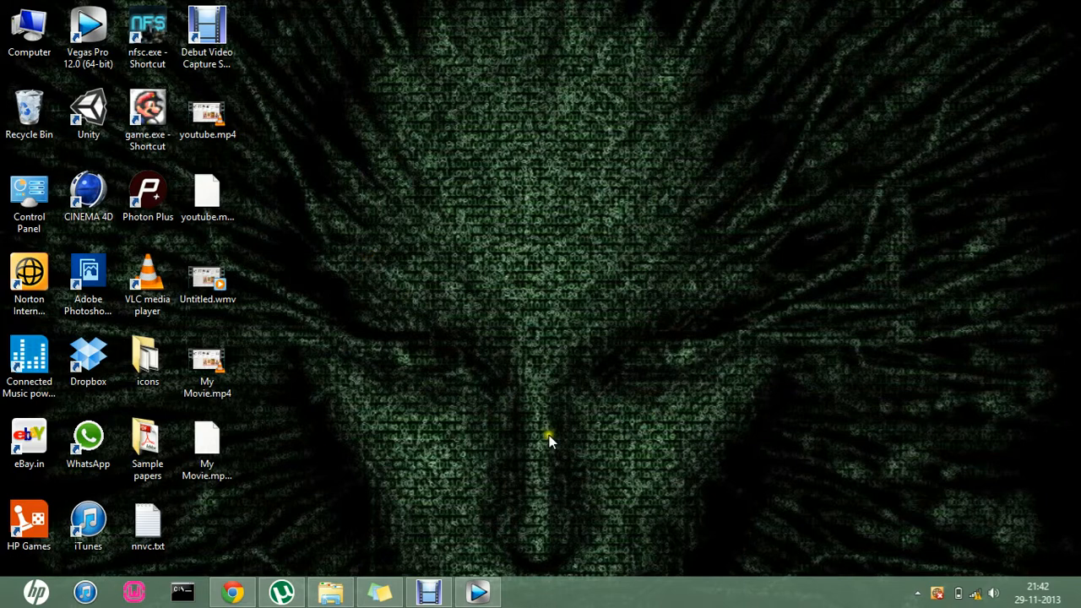
mouse_move(534, 159)
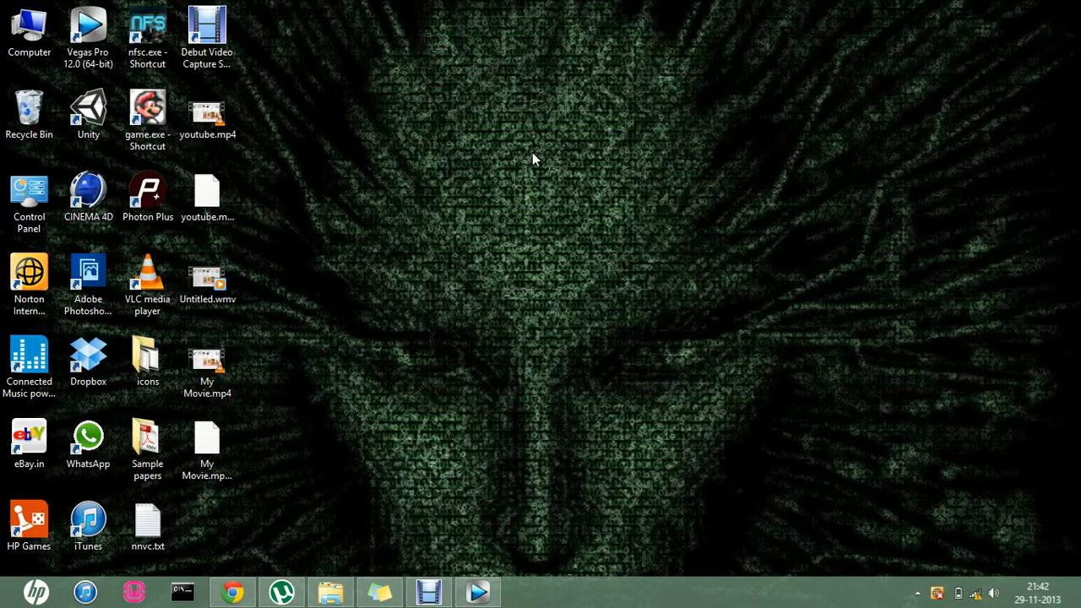
click(207, 363)
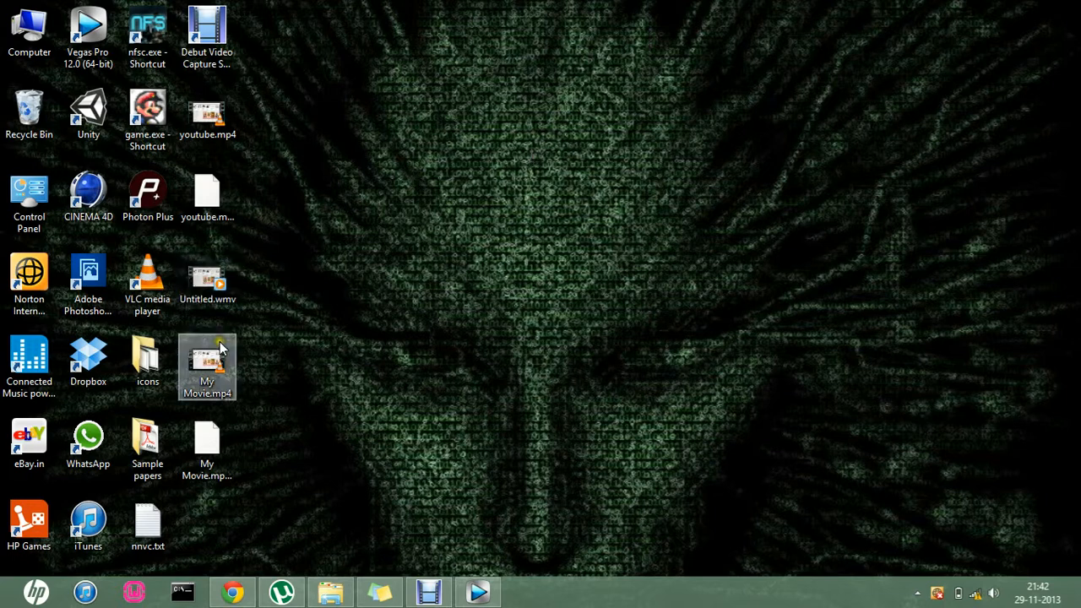
mouse_move(216, 405)
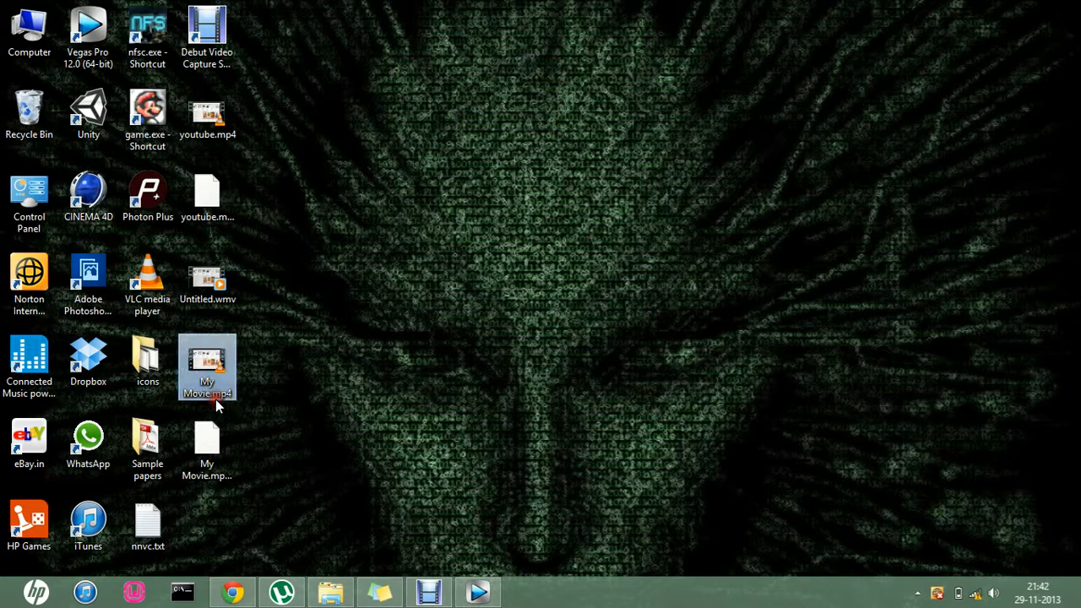
double_click(206, 368)
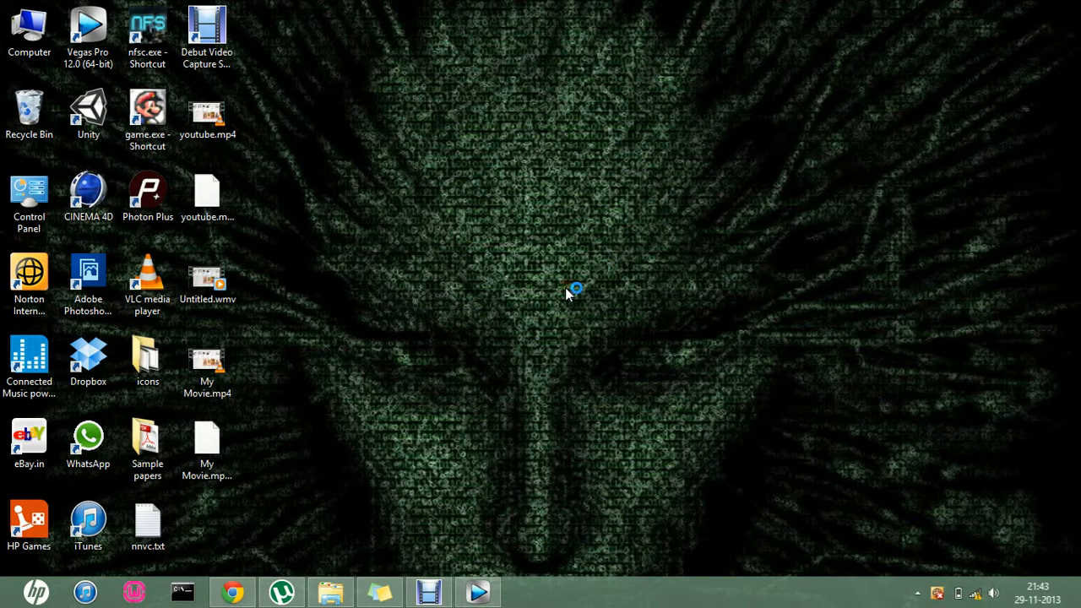
mouse_move(706, 159)
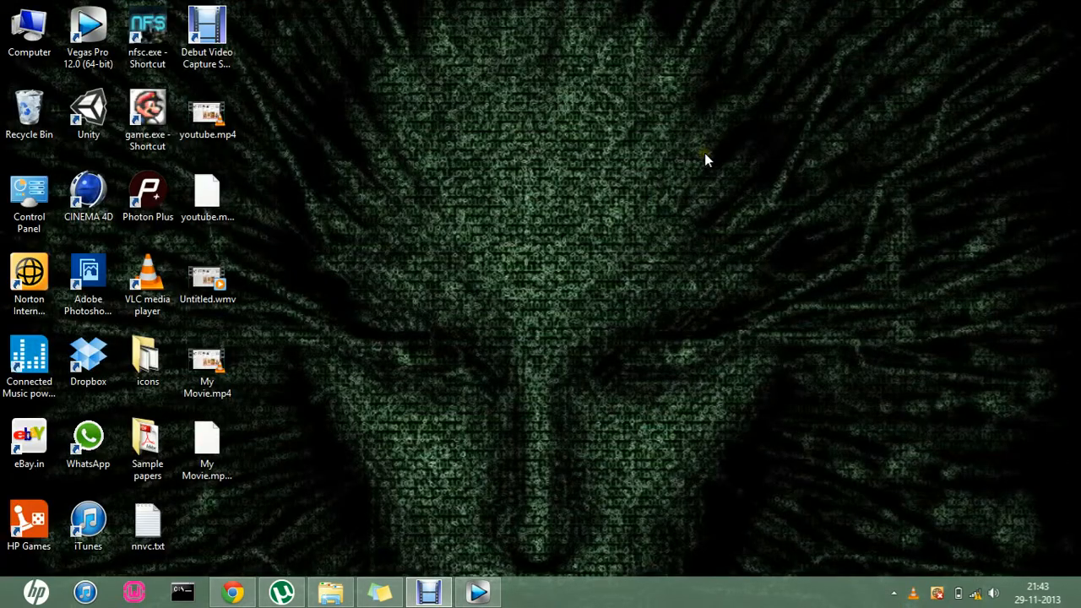